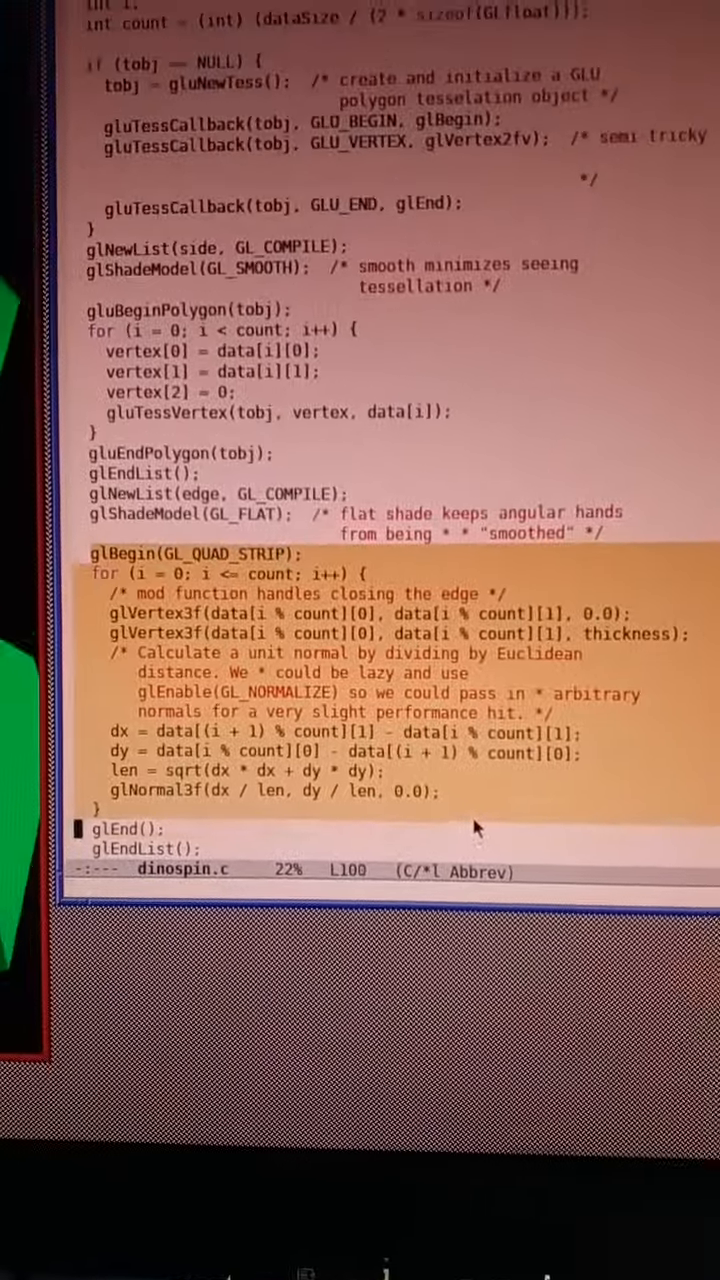
pyautogui.scroll(-3)
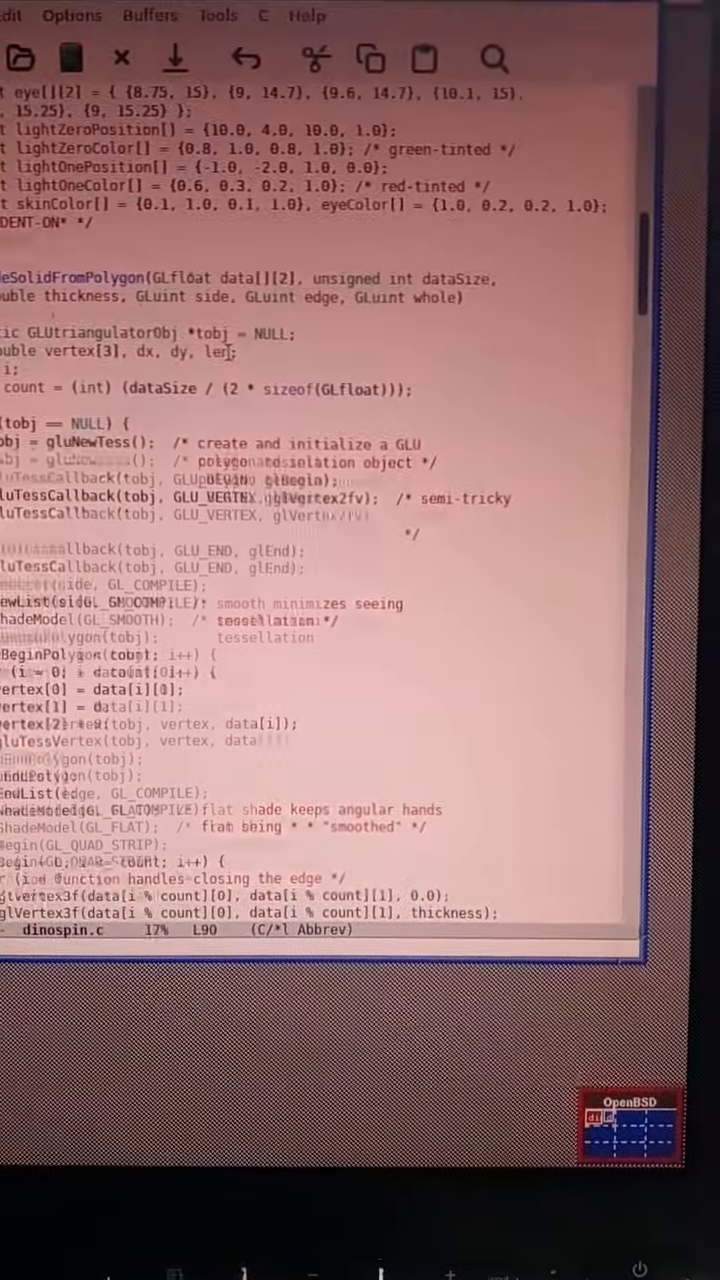
pyautogui.scroll(3)
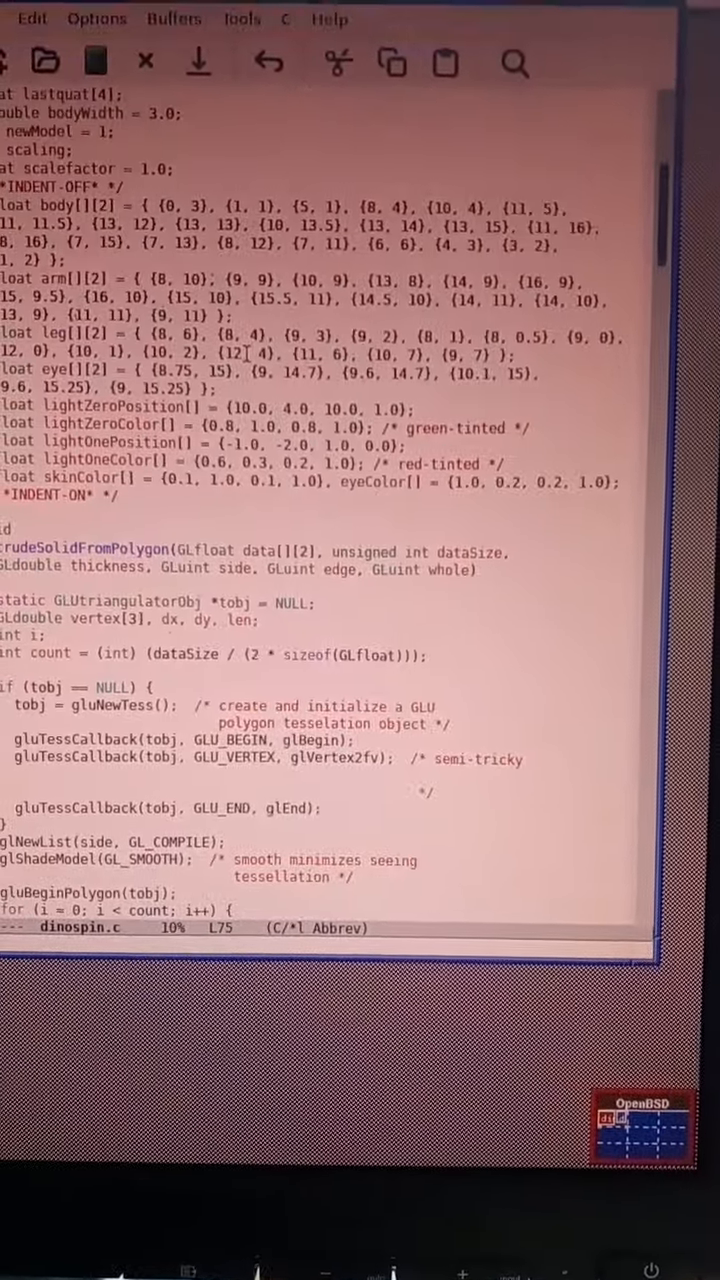
pyautogui.scroll(-3)
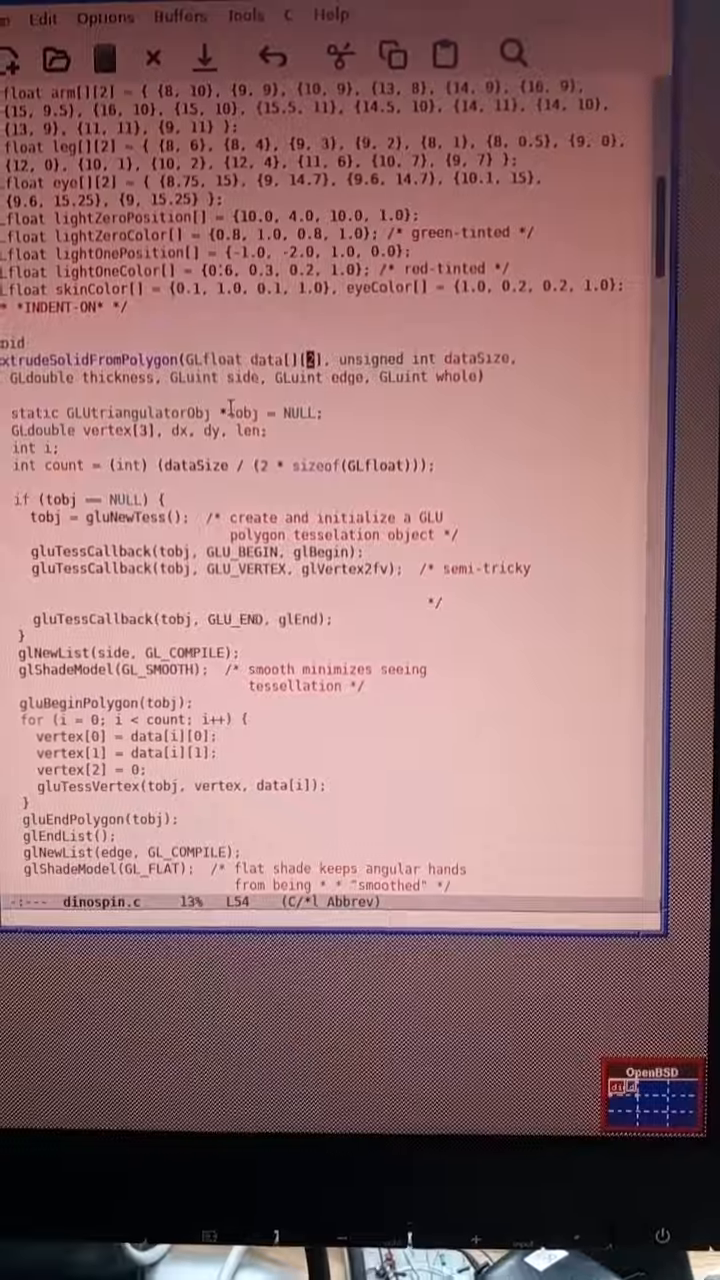
pyautogui.scroll(-3)
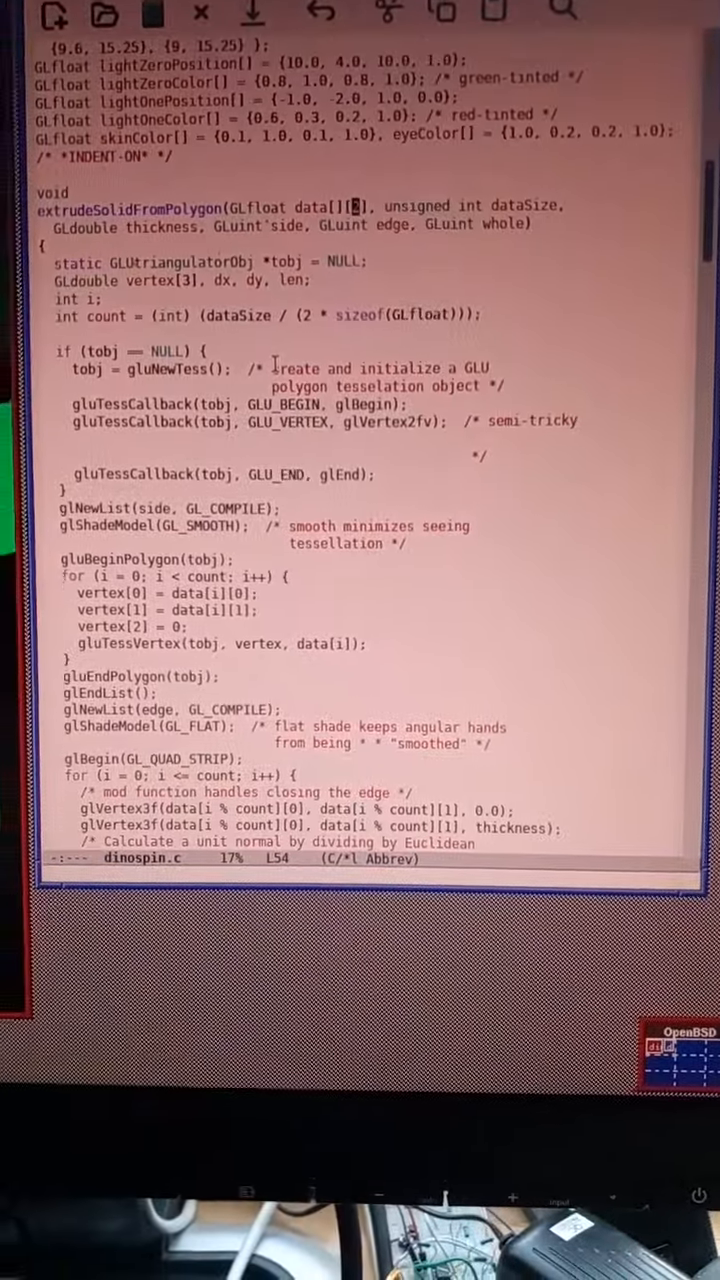
pyautogui.scroll(-3)
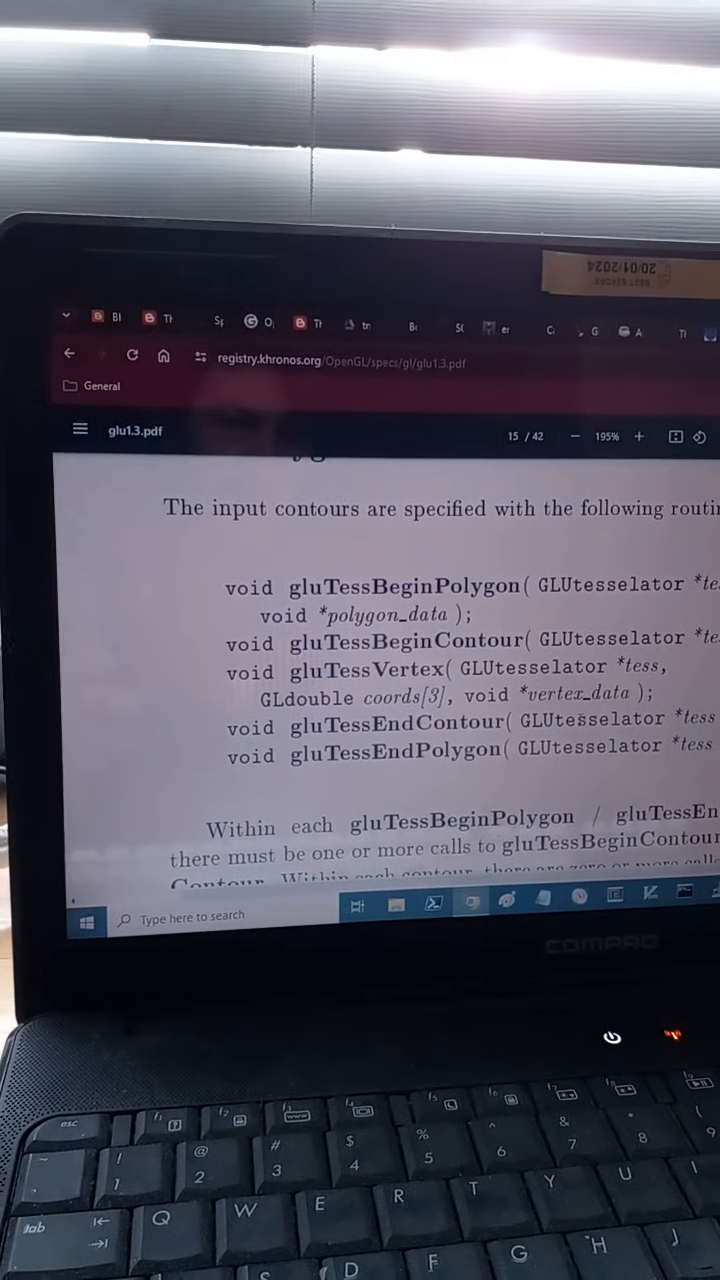
pyautogui.scroll(-3)
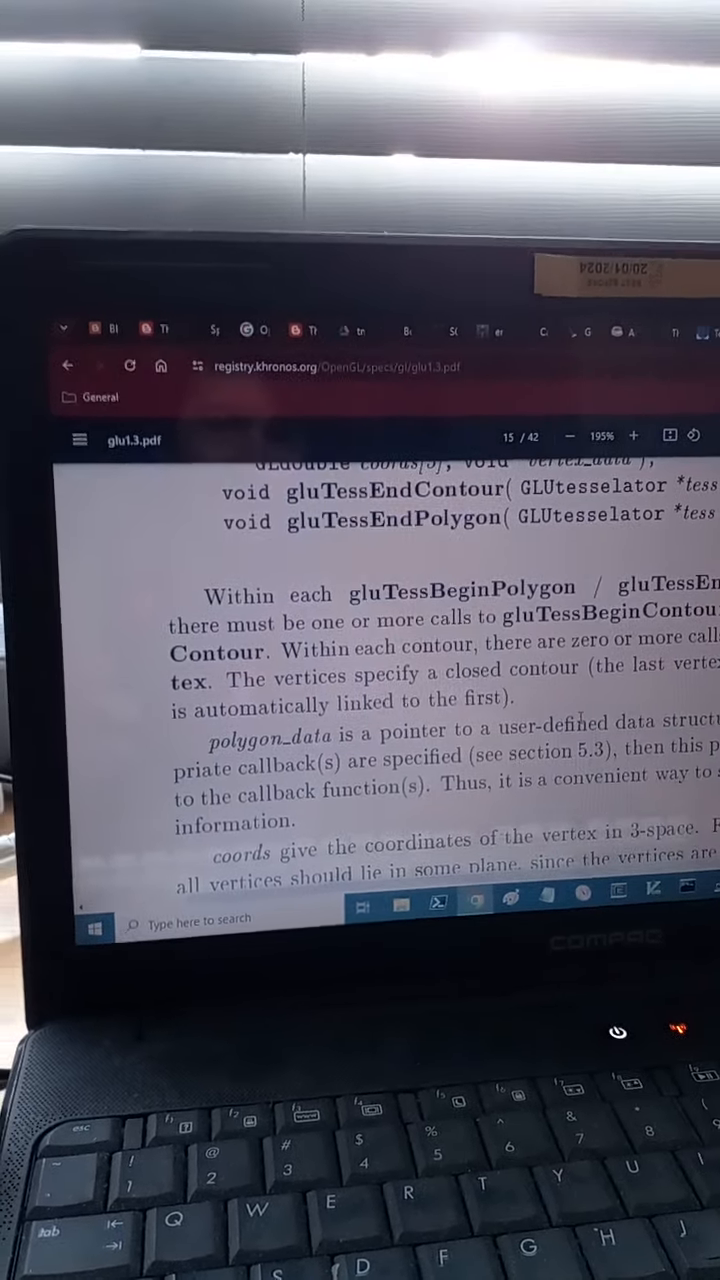
pyautogui.scroll(-3)
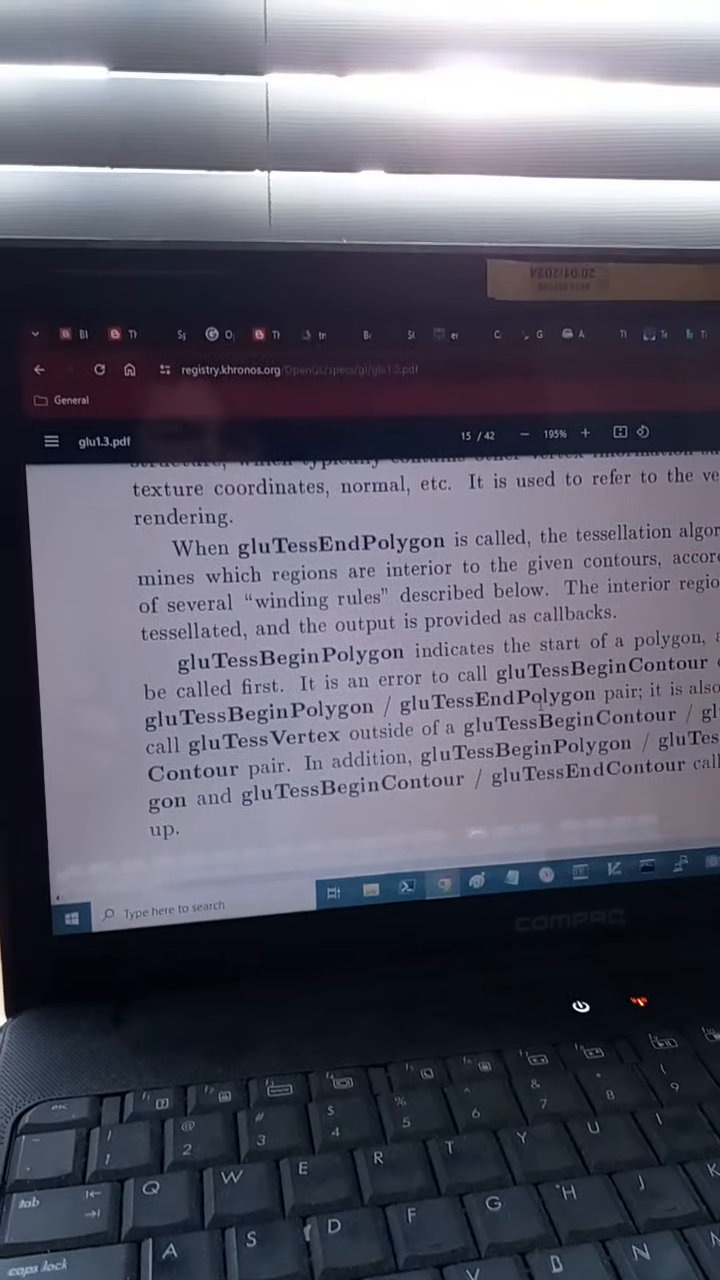
pyautogui.scroll(-3)
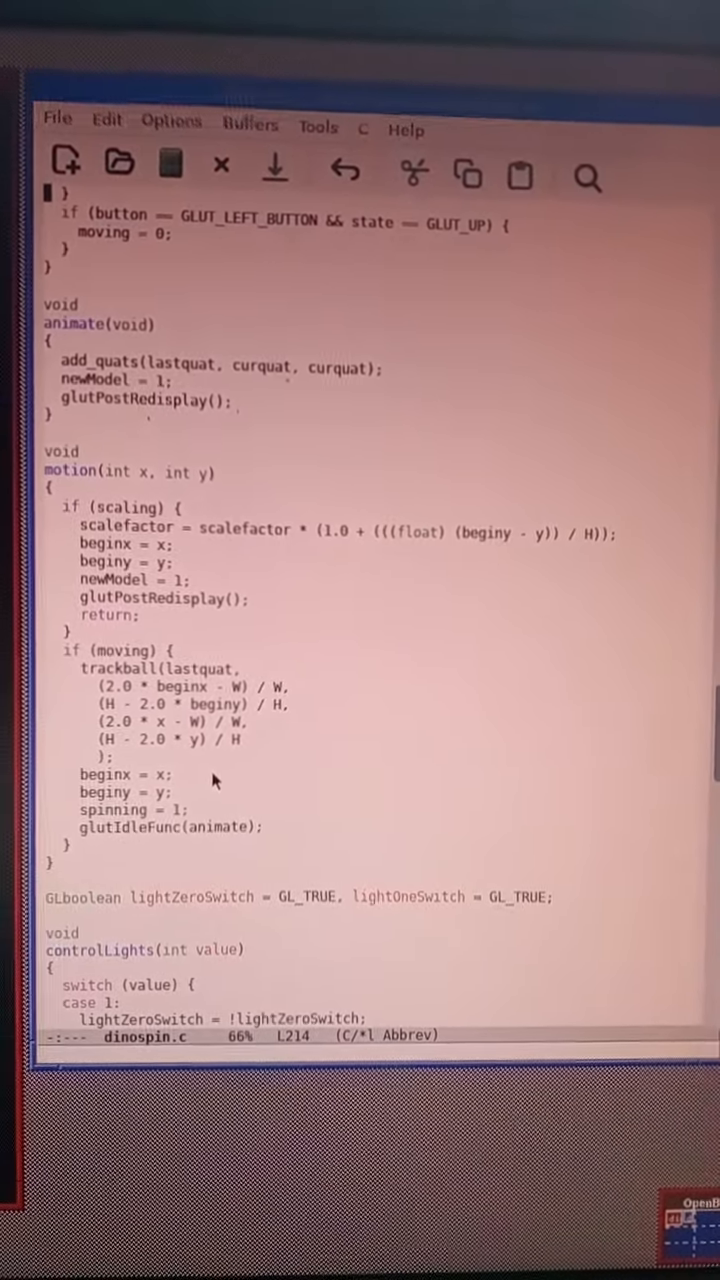
pyautogui.scroll(-3)
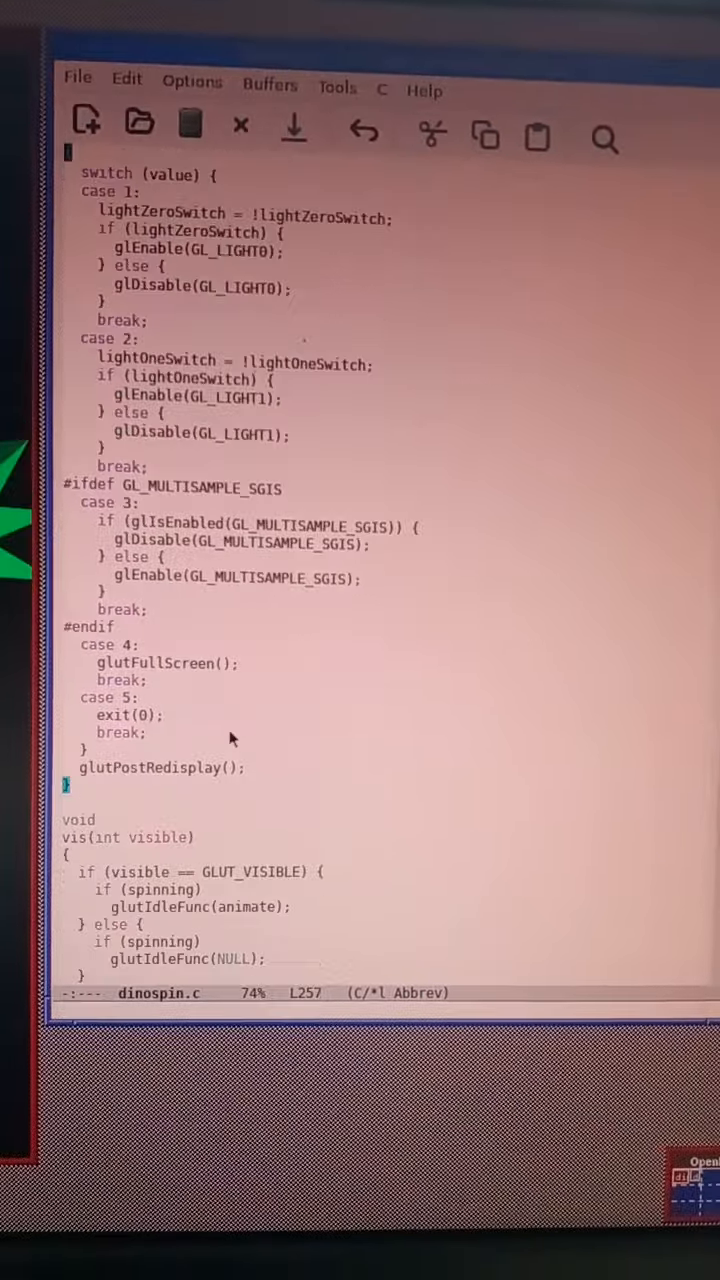
pyautogui.scroll(-3)
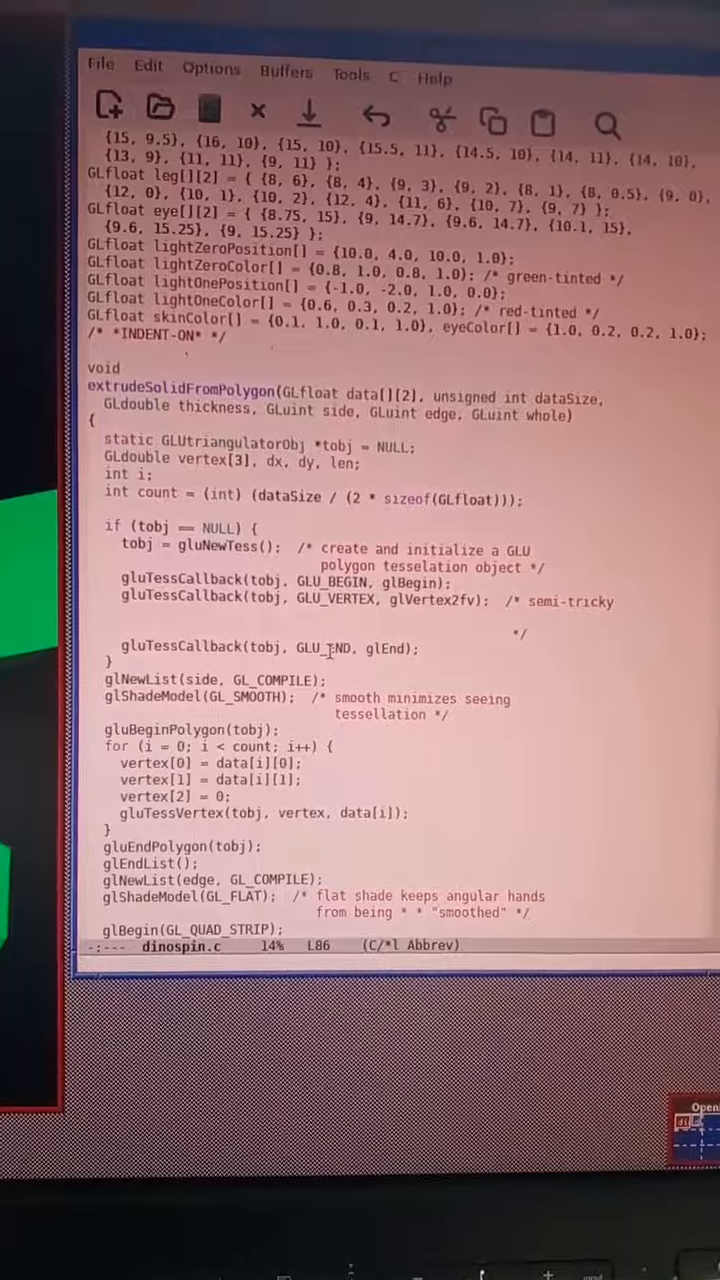
pyautogui.scroll(-3)
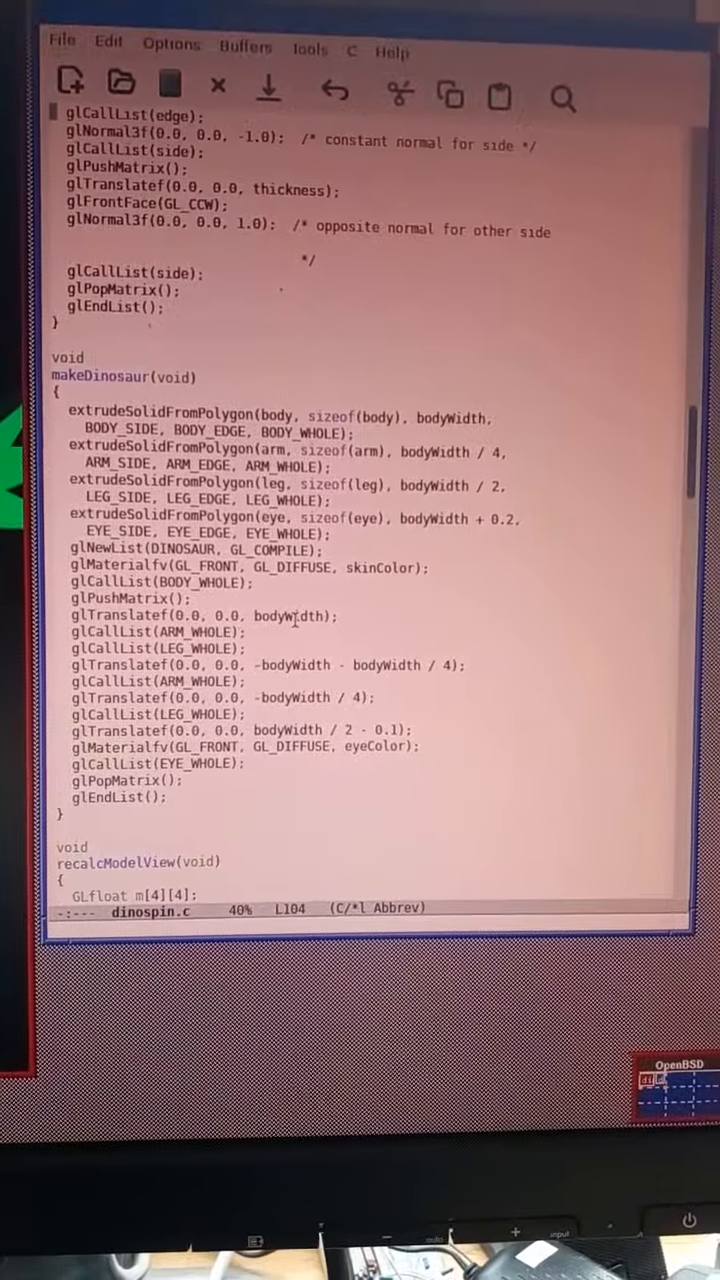
pyautogui.scroll(-3)
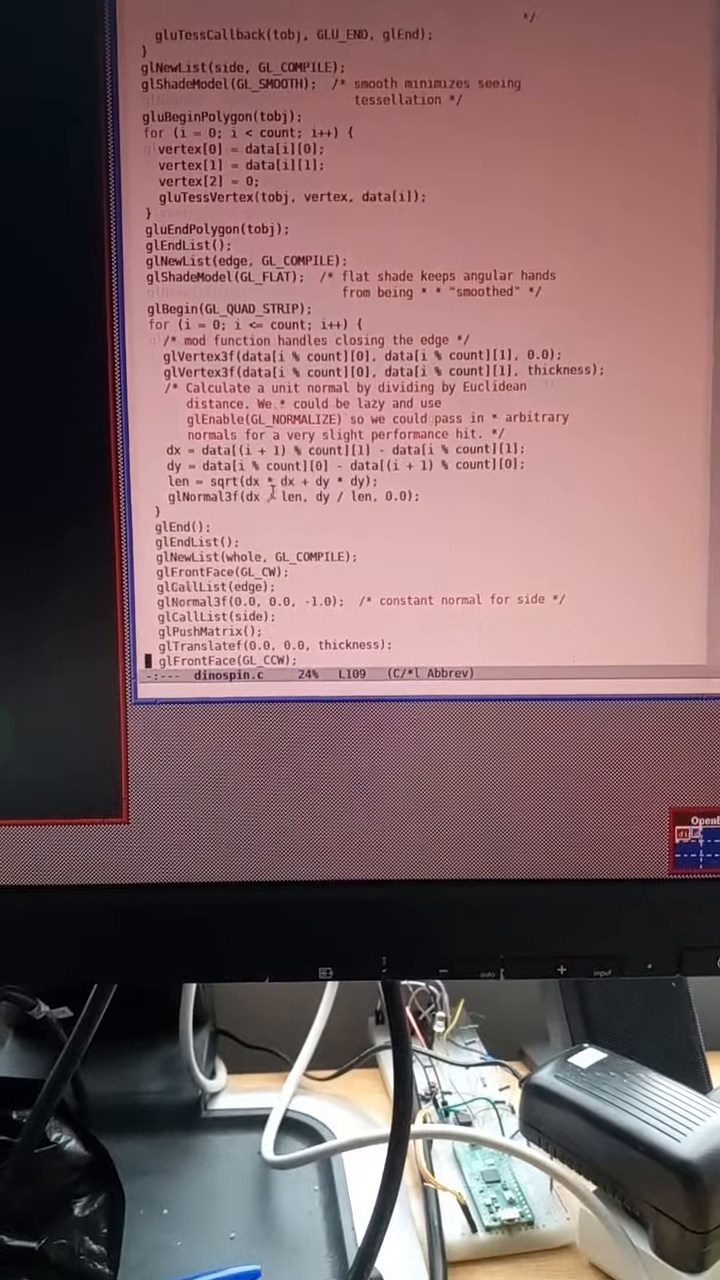
pyautogui.scroll(-3)
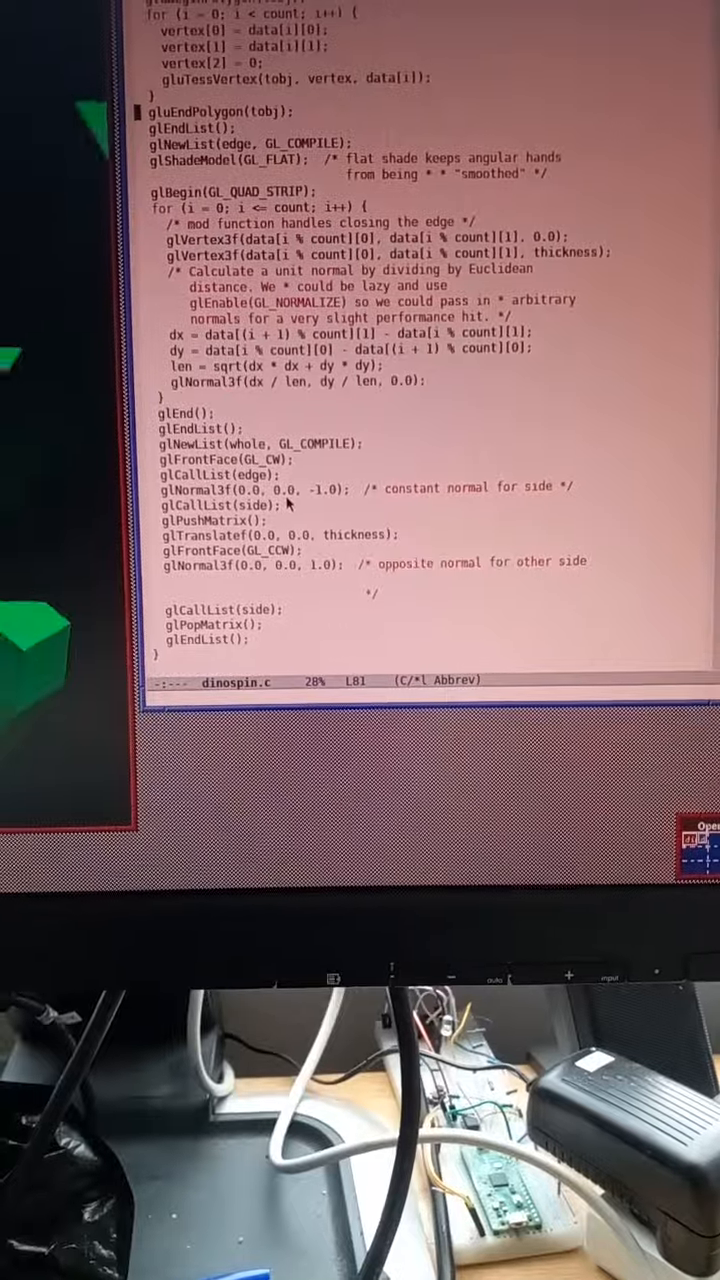
pyautogui.scroll(-3)
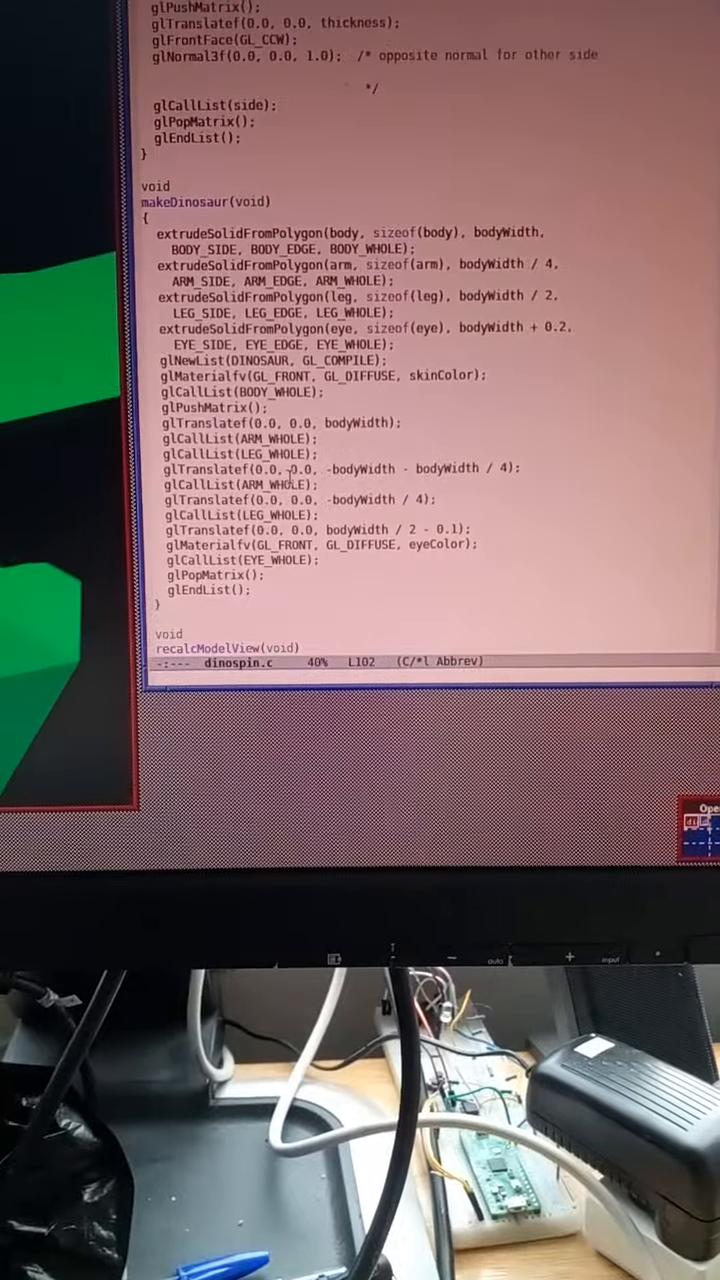
pyautogui.scroll(-3)
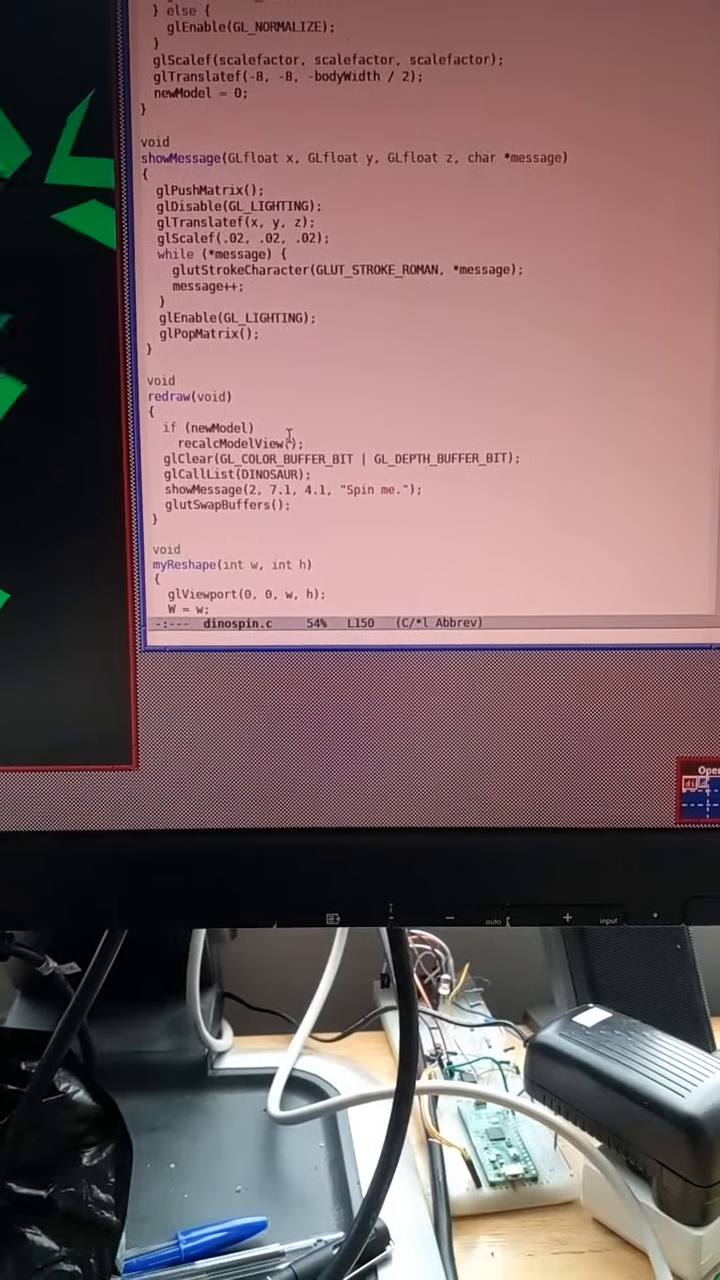
pyautogui.scroll(-3)
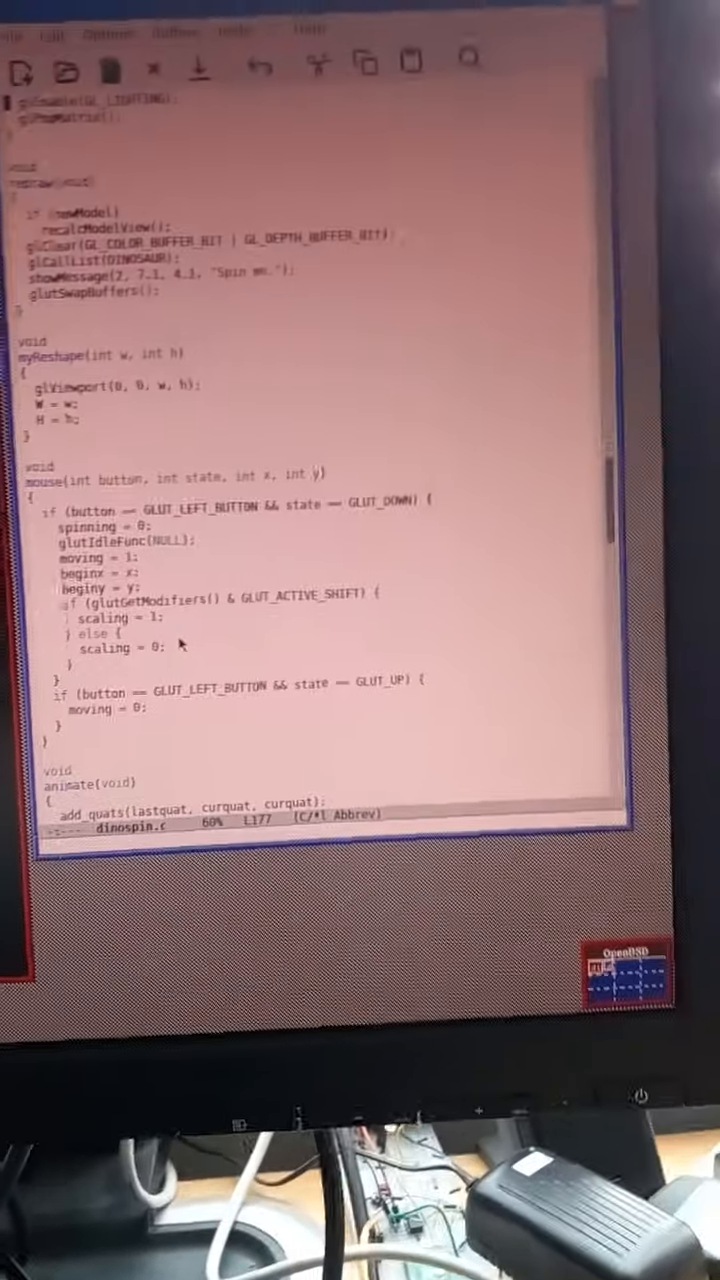
pyautogui.scroll(-3)
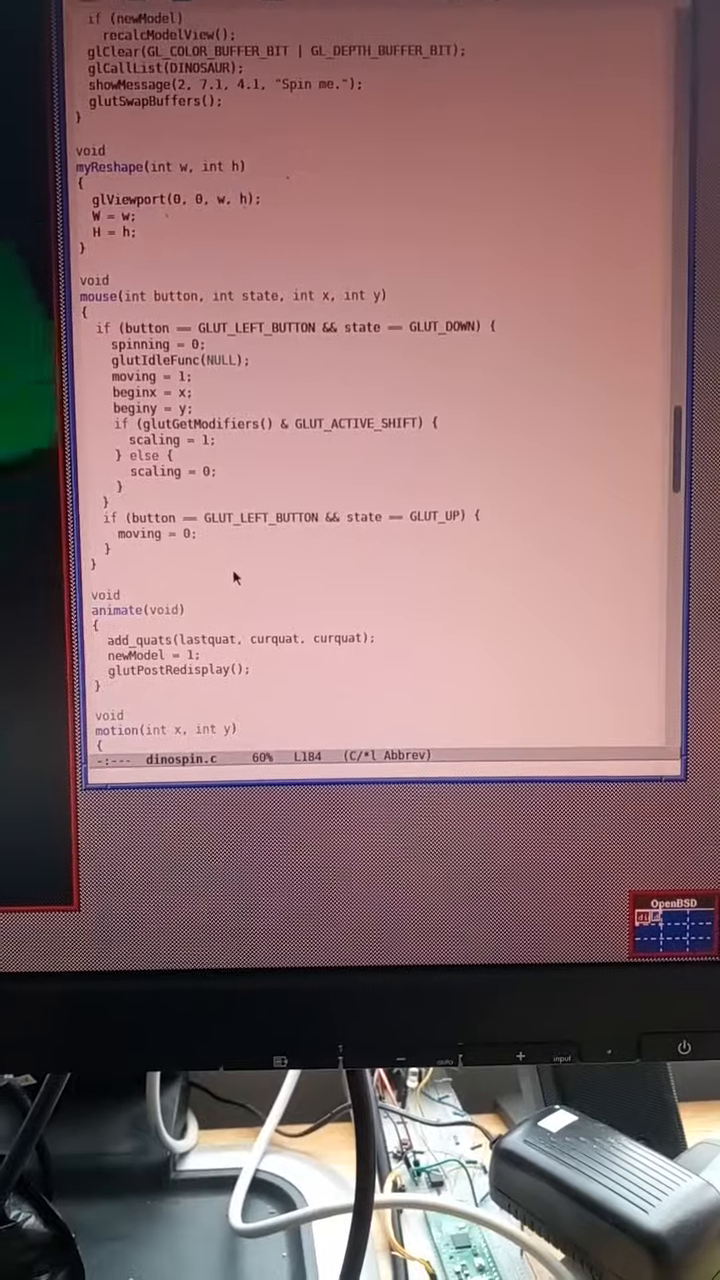
pyautogui.scroll(-3)
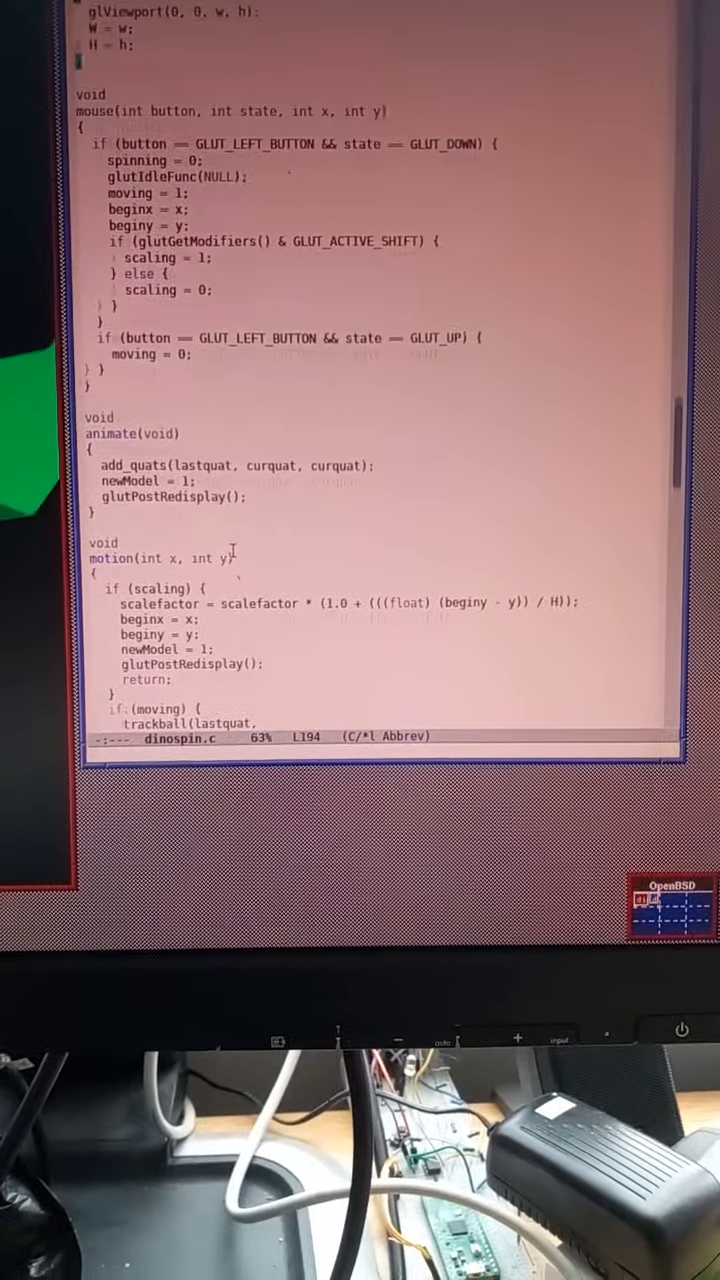
pyautogui.scroll(-3)
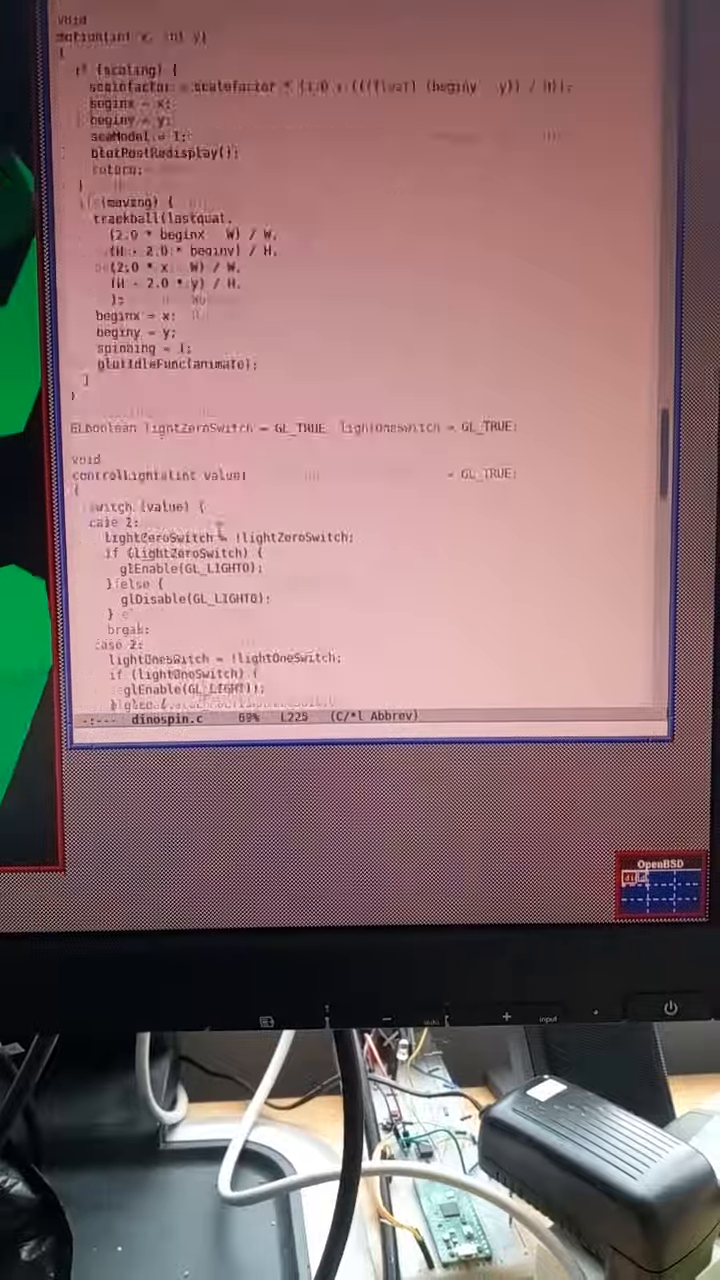
pyautogui.scroll(-3)
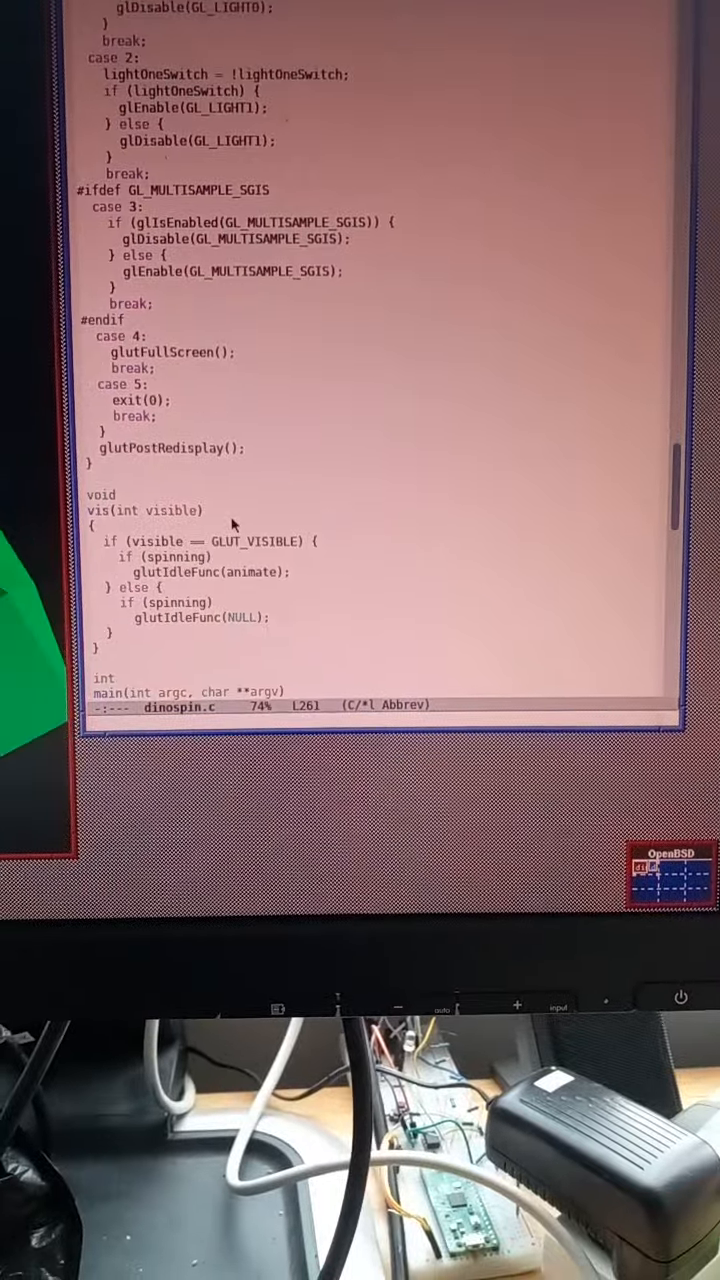
pyautogui.scroll(-3)
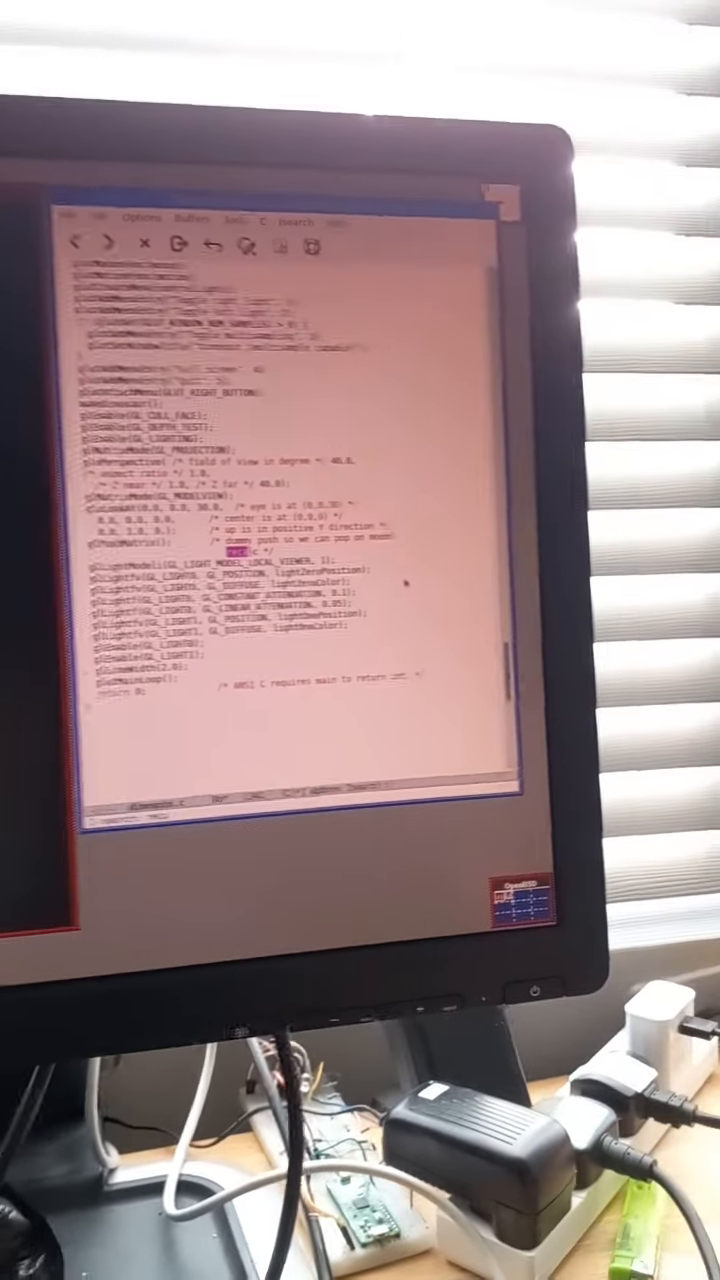
pyautogui.write('recalc')
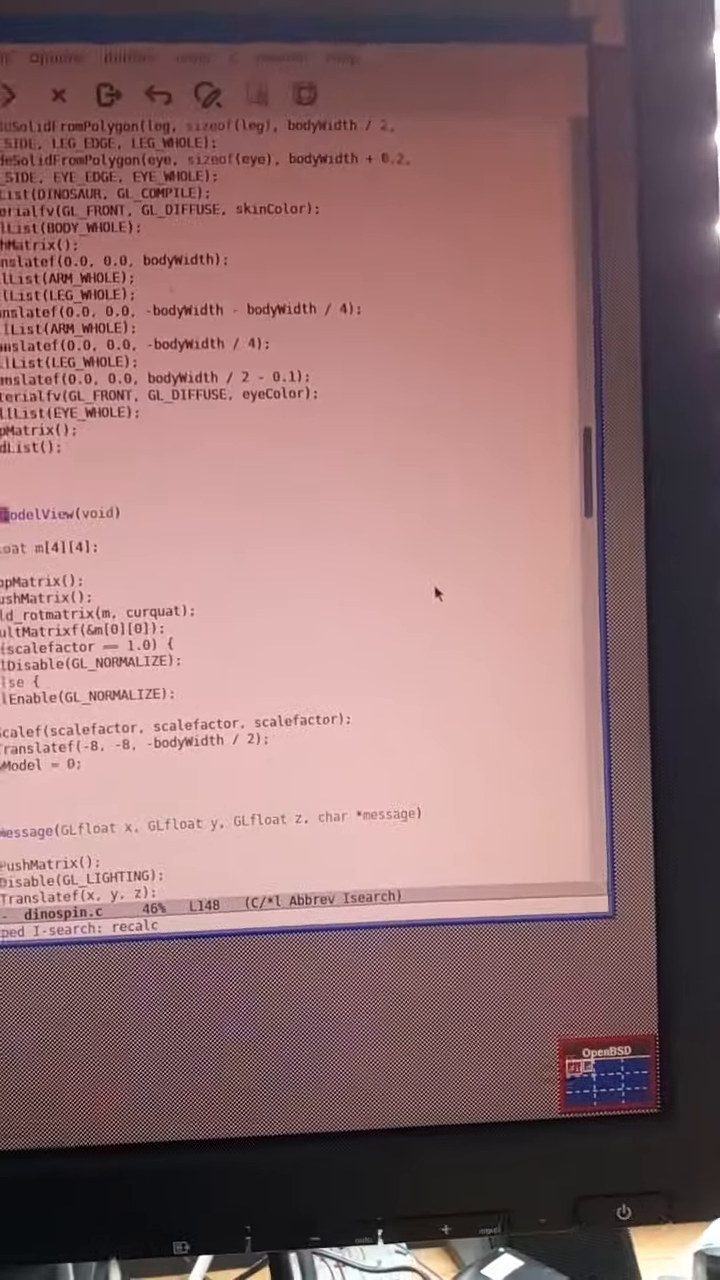
pyautogui.scroll(-3)
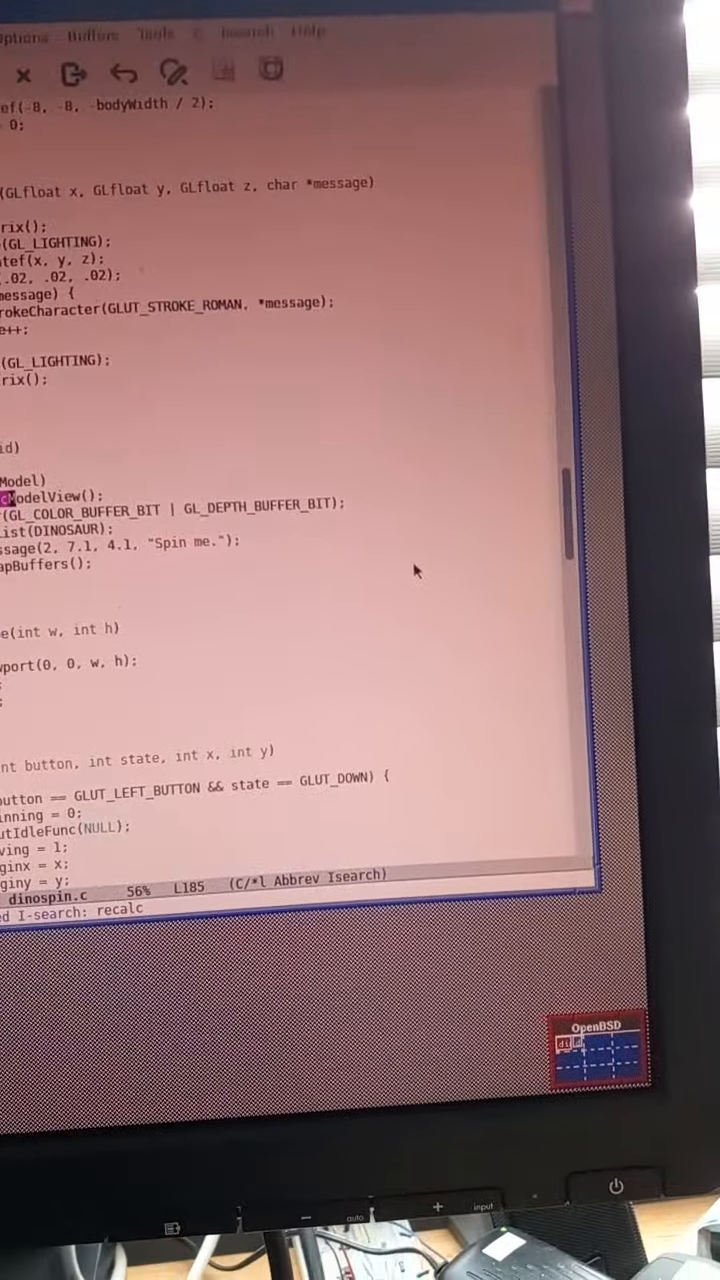